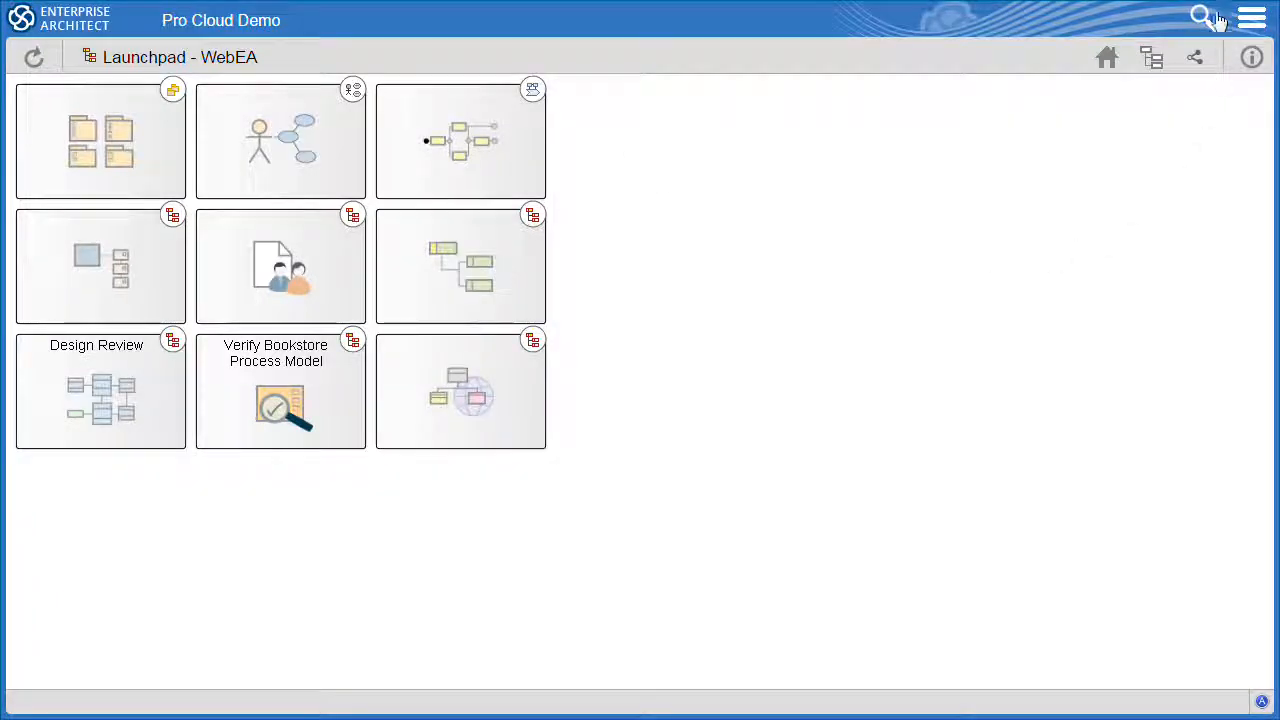
# Search the model for review artifacts, listing Design Review and Business Process Review.
pyautogui.click(1202, 18)
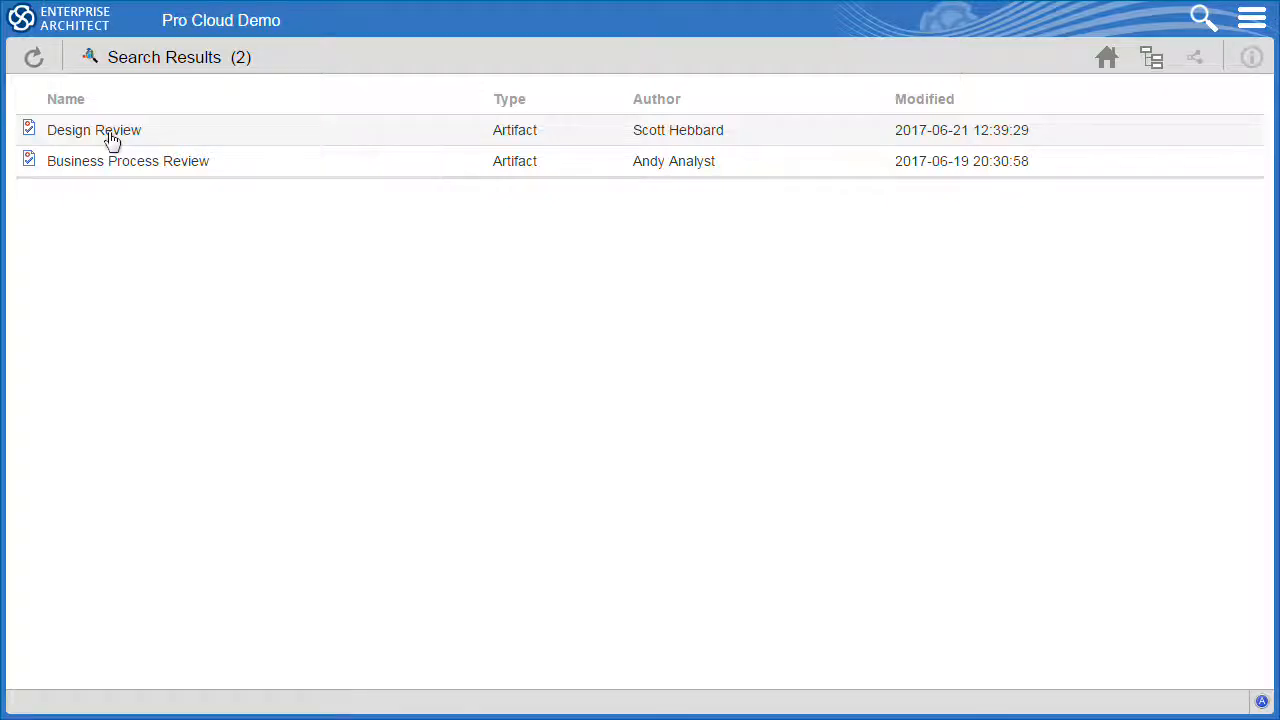
# Open the Design Review artifact from the results and join the review.
pyautogui.click(92, 130)
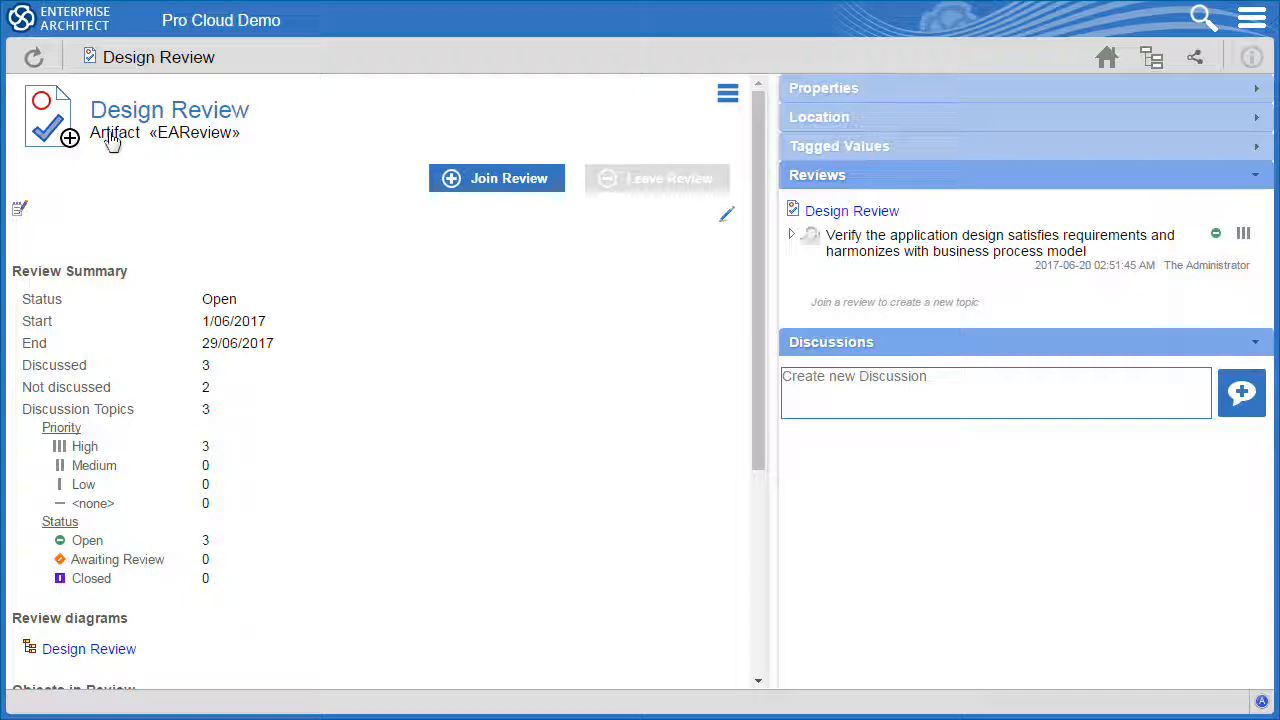
pyautogui.click(496, 178)
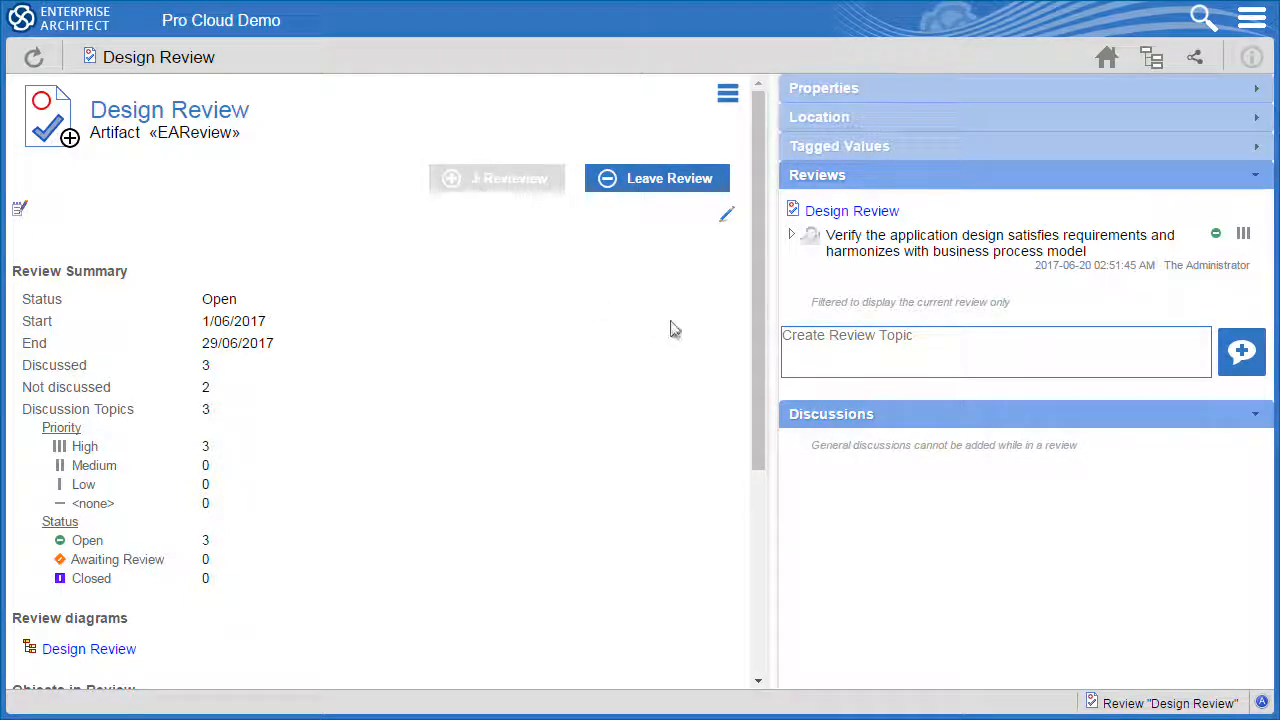
# Scroll the Design Review page down to the Objects in Review section.
pyautogui.scroll(-3)
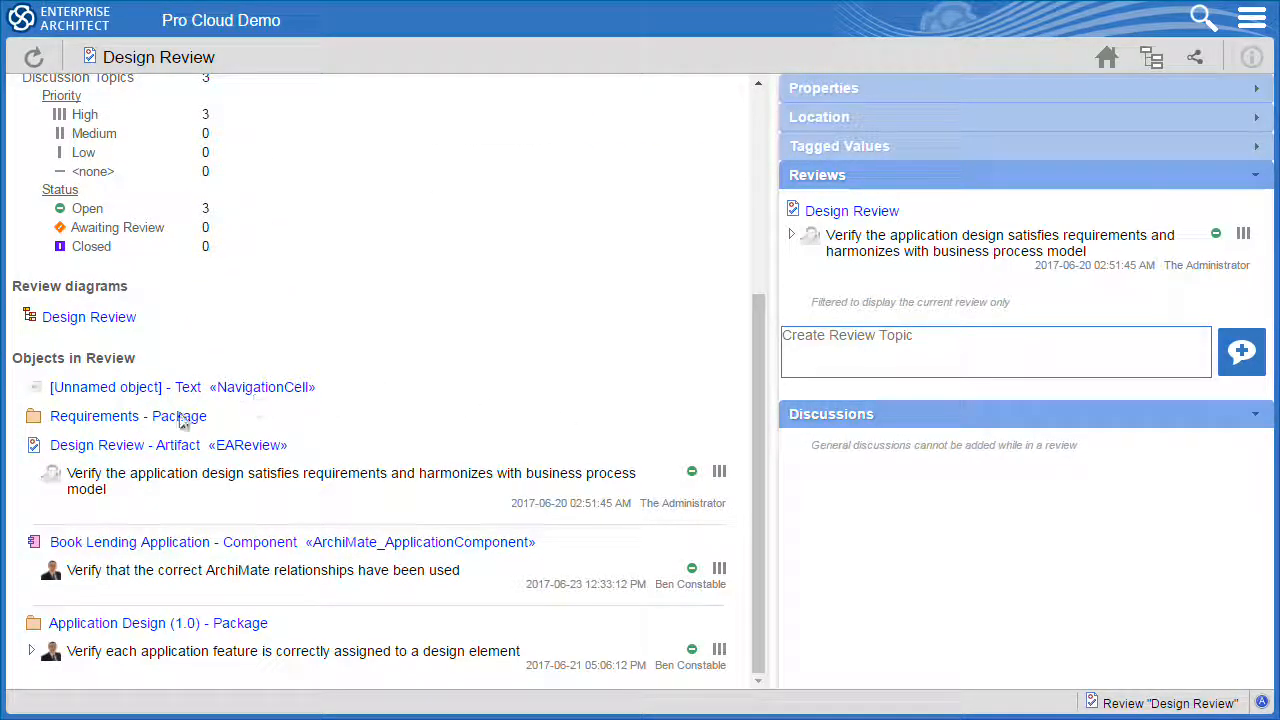
pyautogui.moveTo(224, 528)
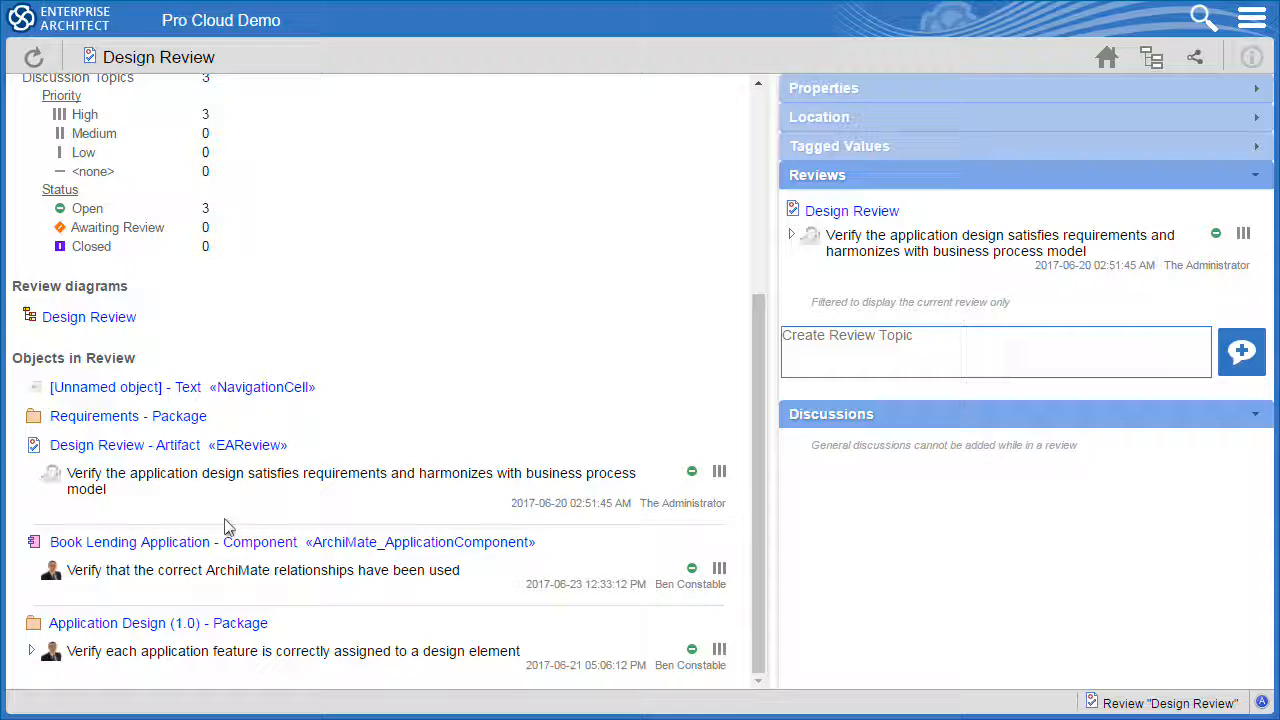
pyautogui.moveTo(144, 614)
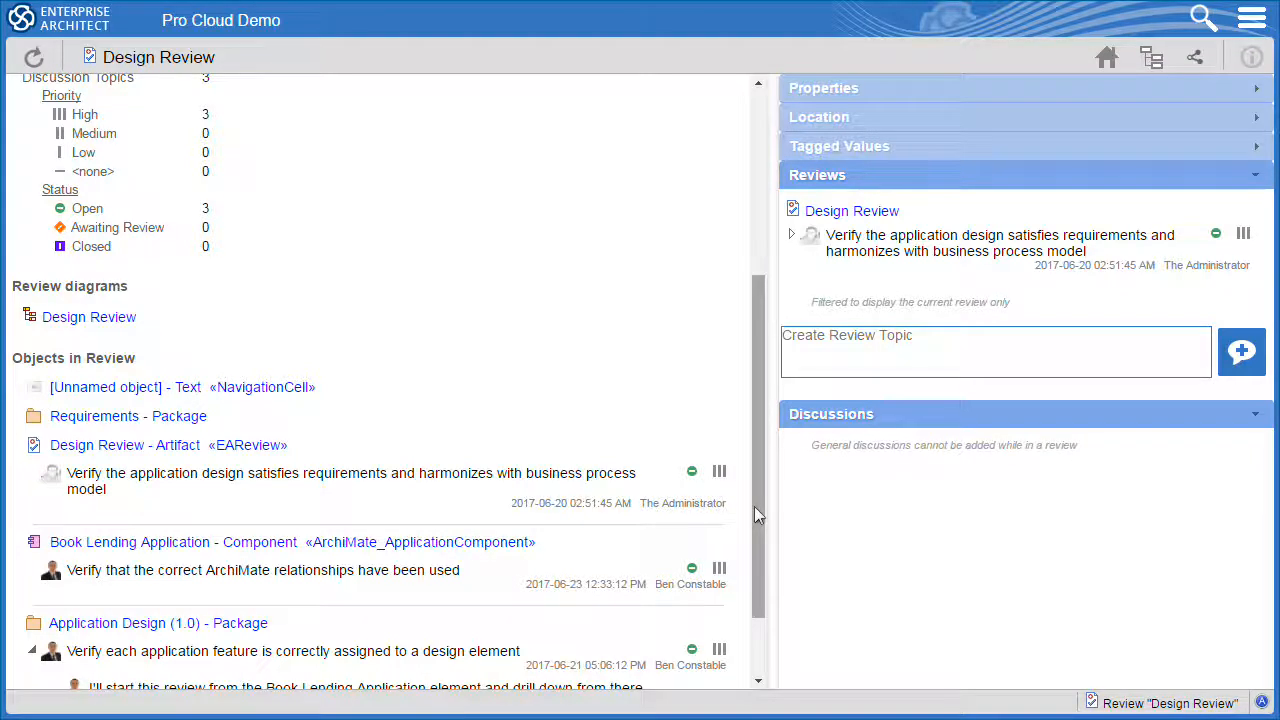
pyautogui.scroll(-3)
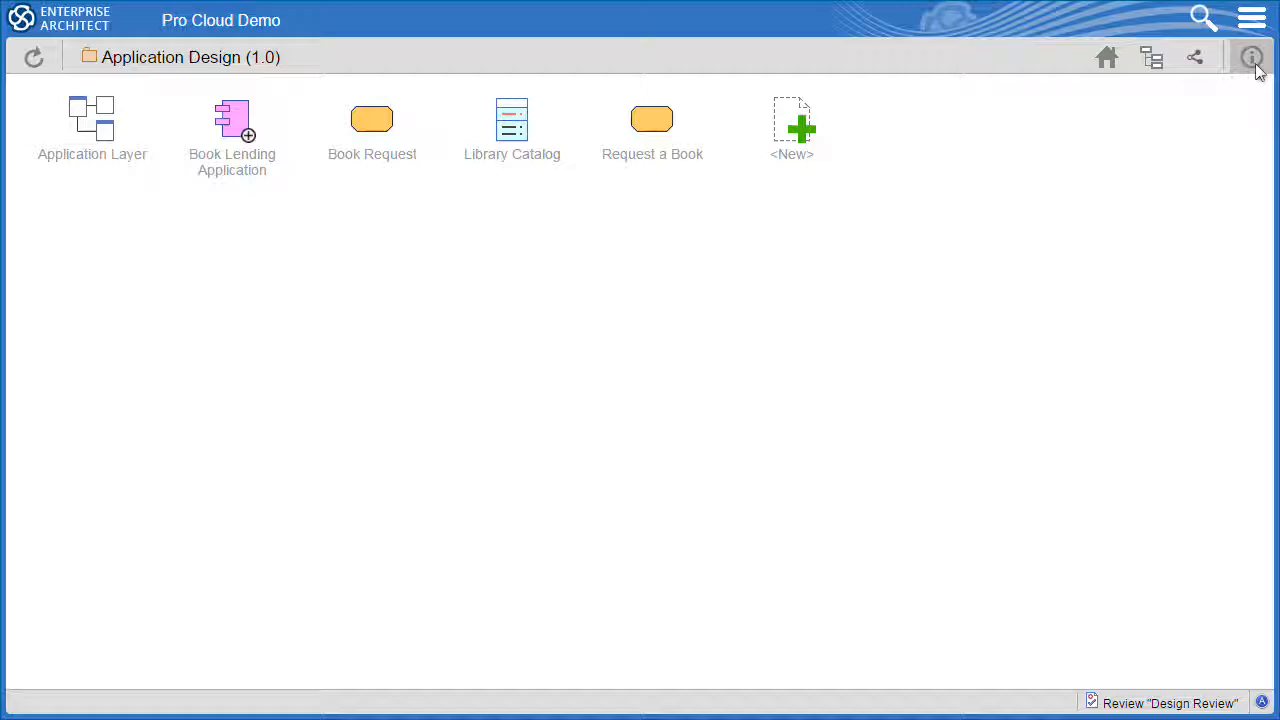
pyautogui.moveTo(1252, 56)
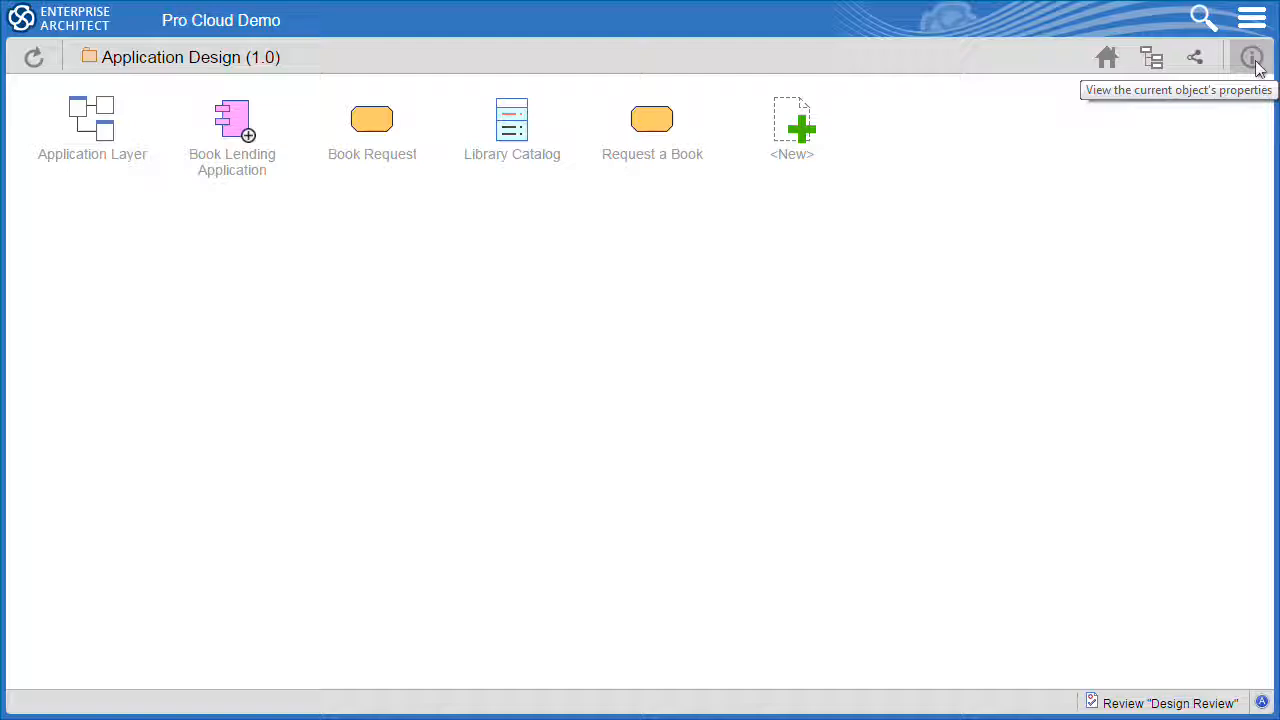
# View the Application Design (1.0) package's properties.
pyautogui.click(1252, 56)
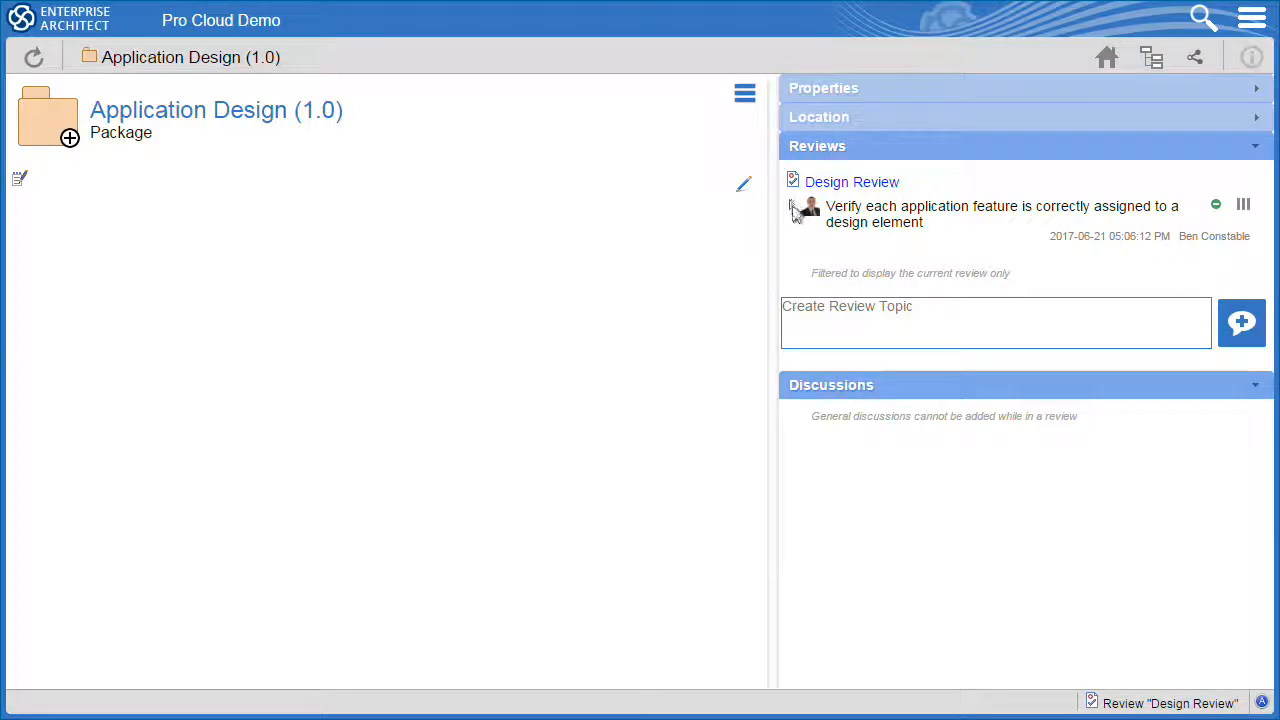
# Post the reply 'Yes, try the Traceability view first (Window > Traceability)...' to the application-features topic.
pyautogui.click(792, 204)
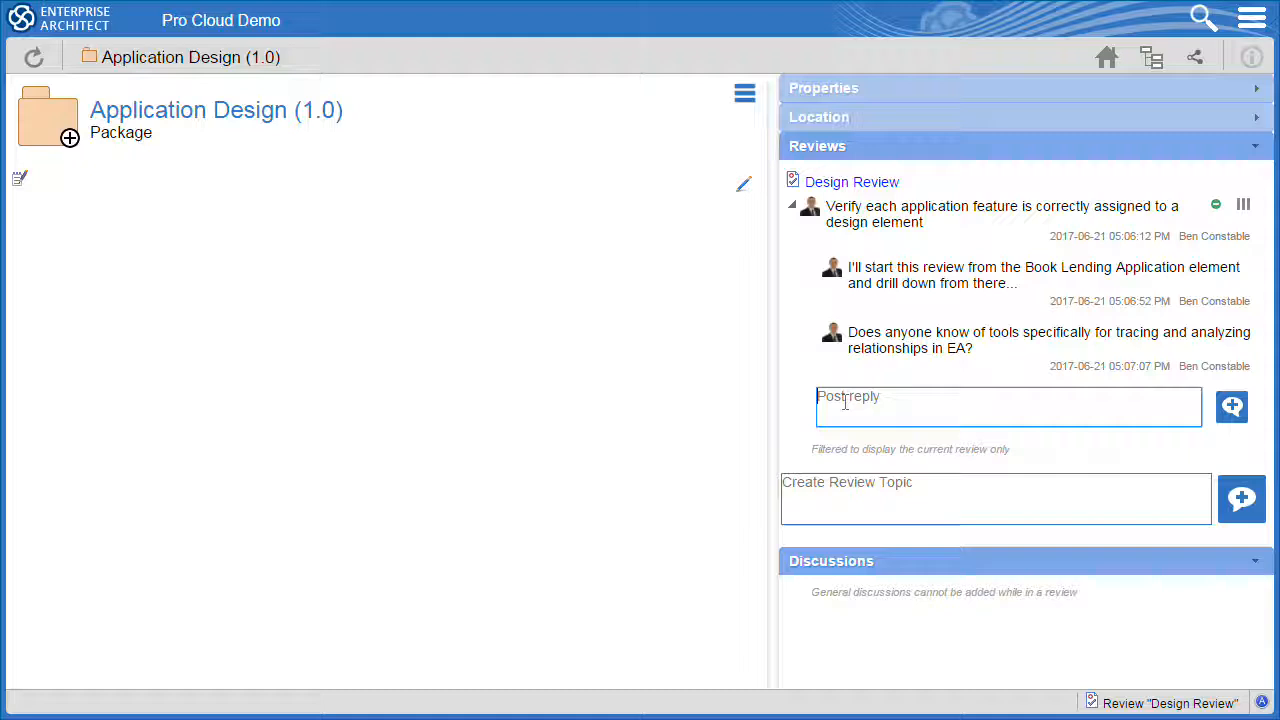
pyautogui.write('Yes, try the Traceability view first (Window > Traceability). The Relationships window is also good.')
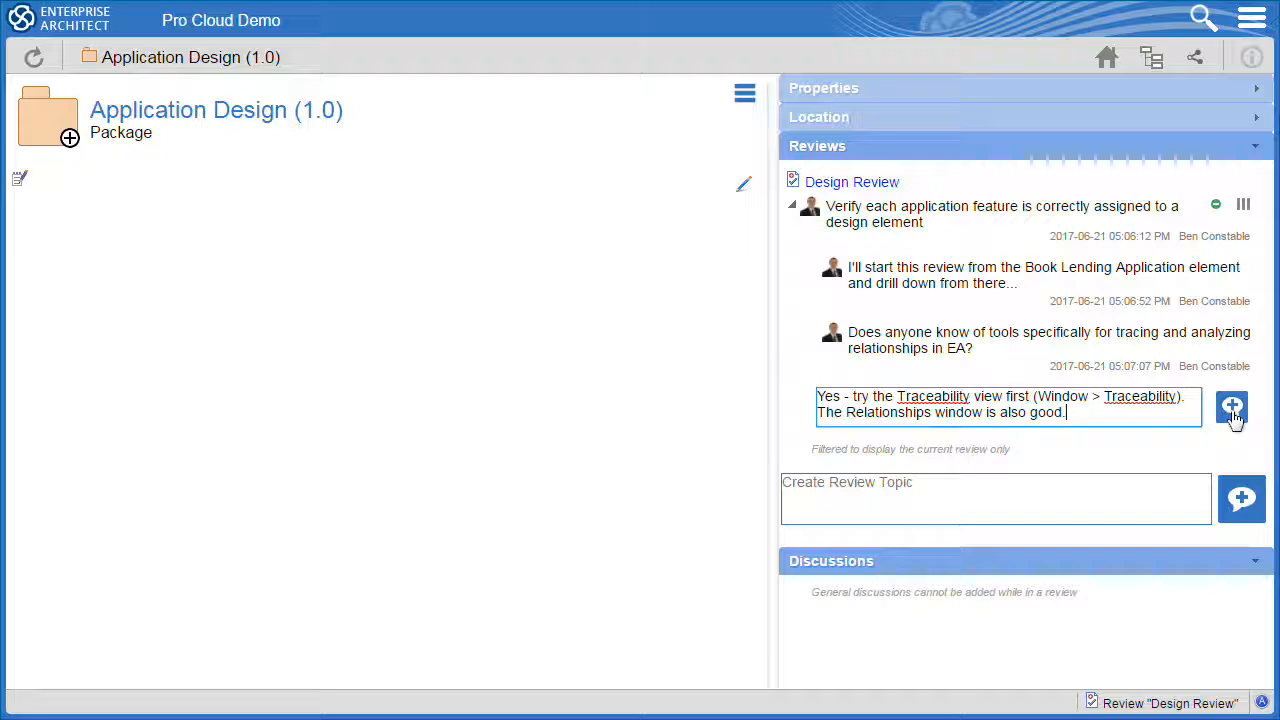
pyautogui.click(1232, 408)
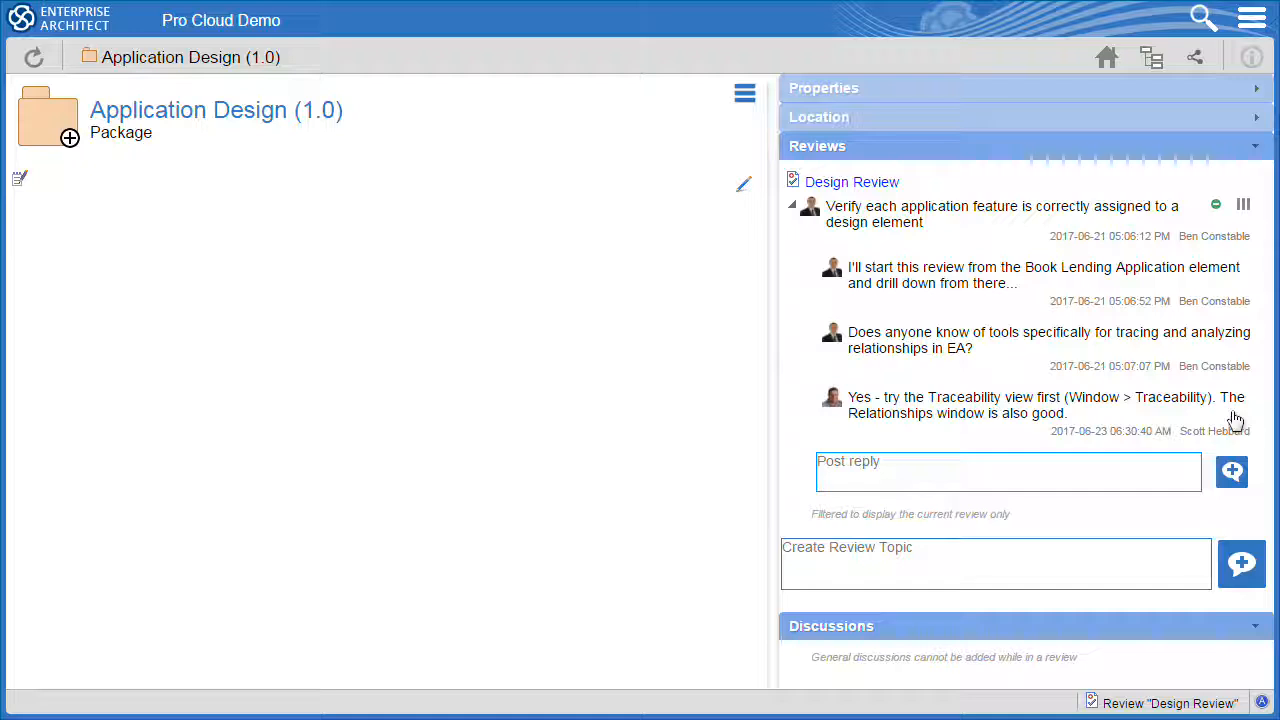
pyautogui.moveTo(1220, 418)
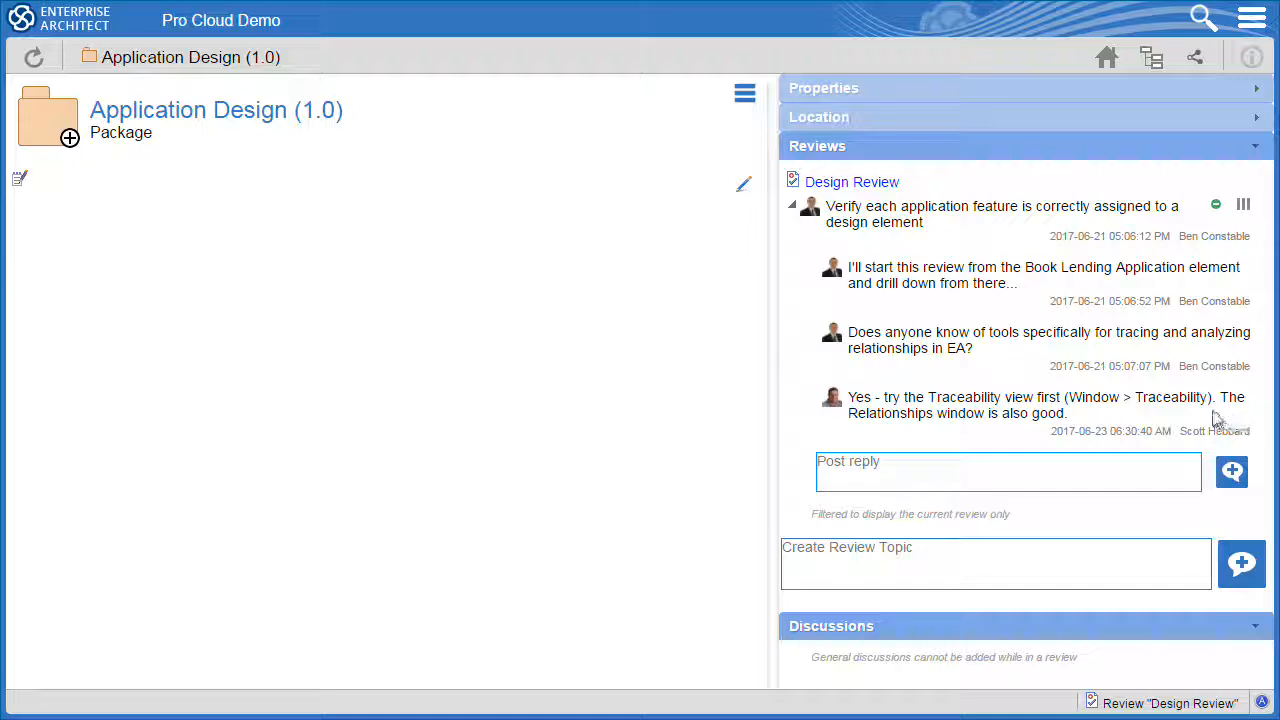
pyautogui.moveTo(1106, 56)
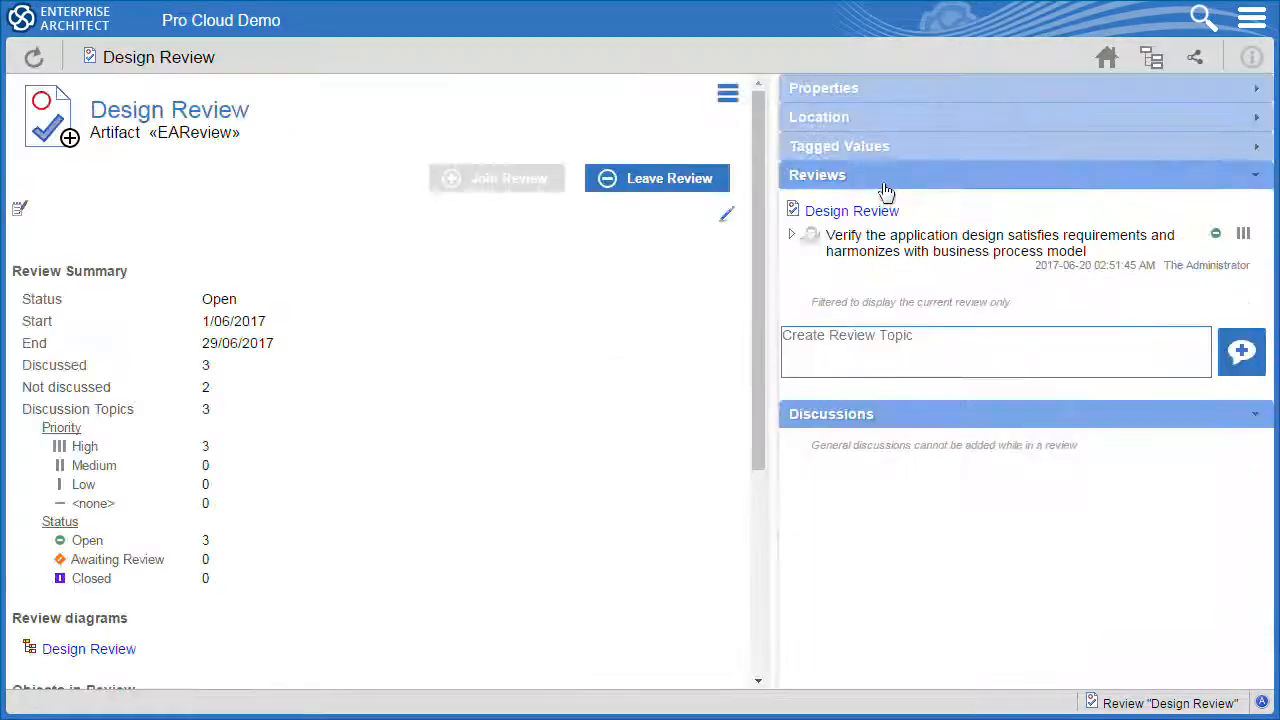
# Scroll down to Objects in Review to see the posted Traceability reply.
pyautogui.scroll(-3)
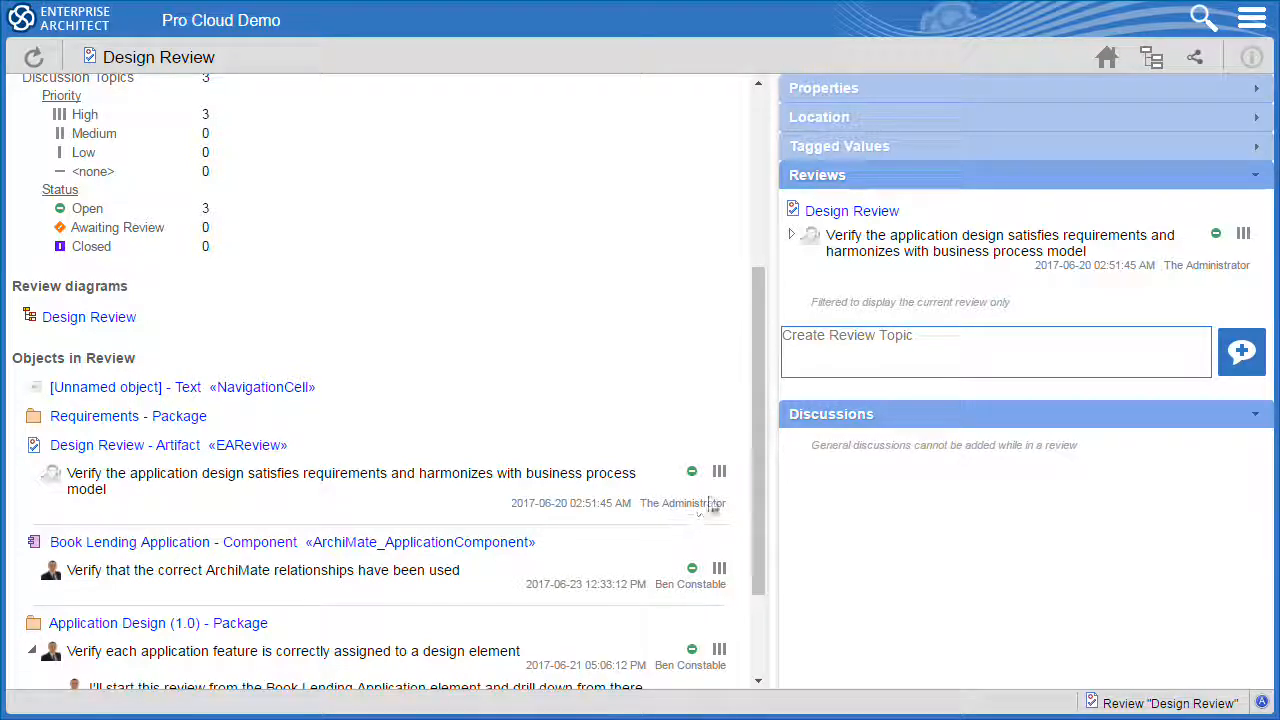
pyautogui.scroll(-3)
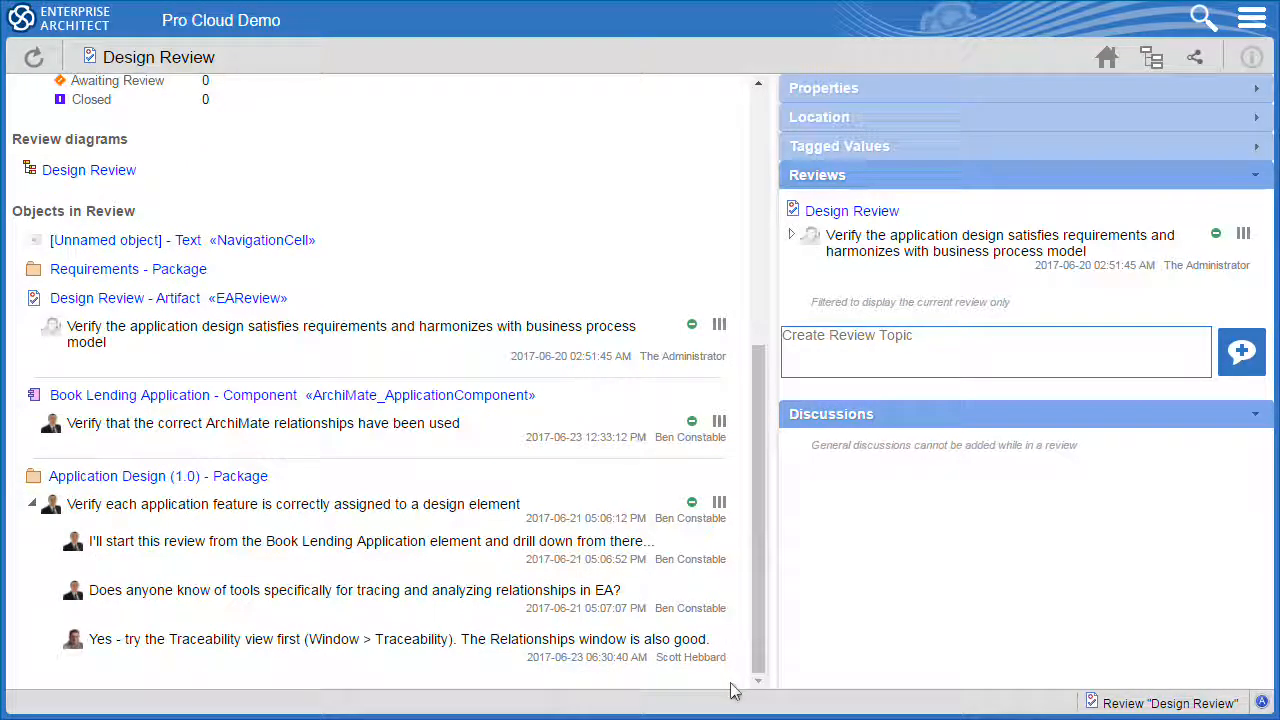